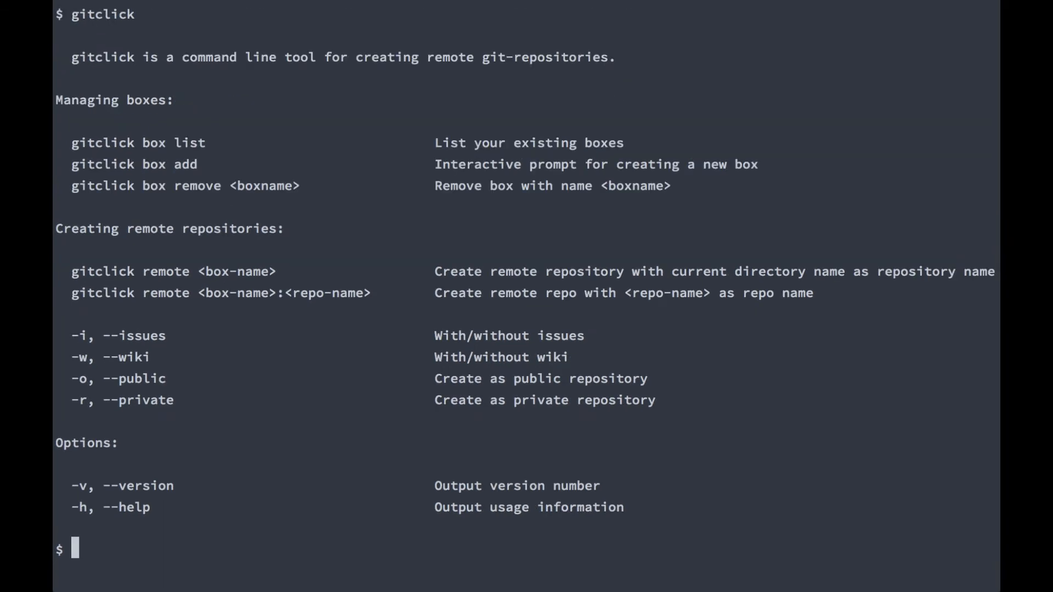
- Run gitclick to reach the new box's name prompt
type("gitclick config")
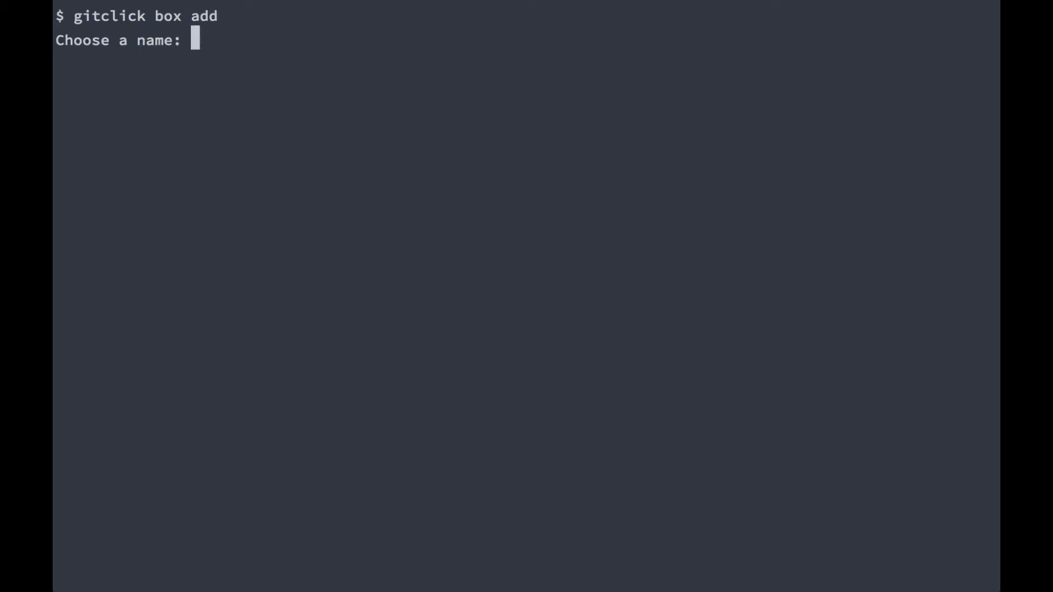
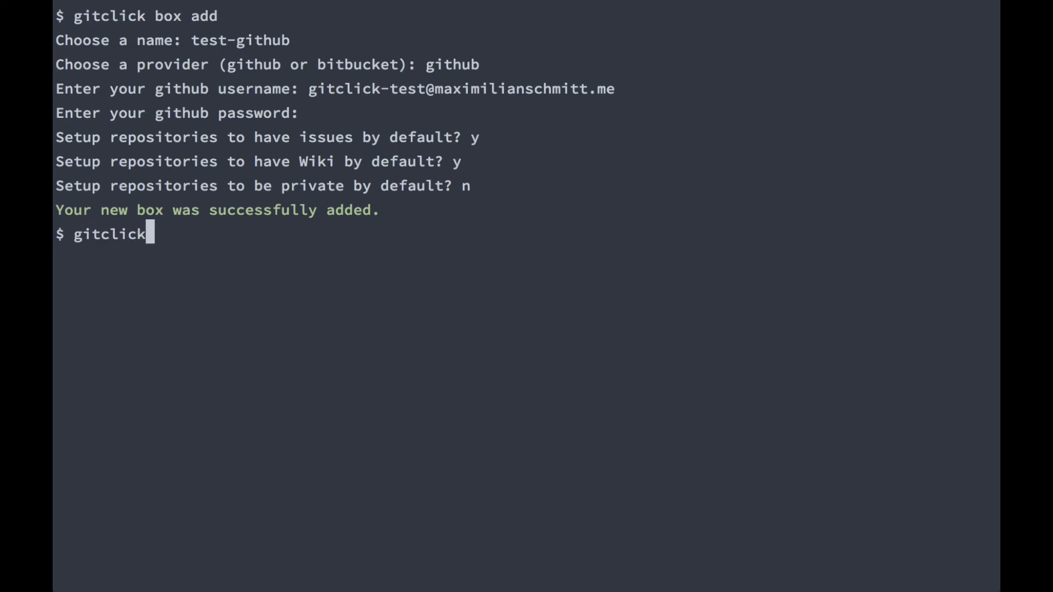
- List boxes to confirm test-github is public with issues and wiki, then print the directory
type("box list")
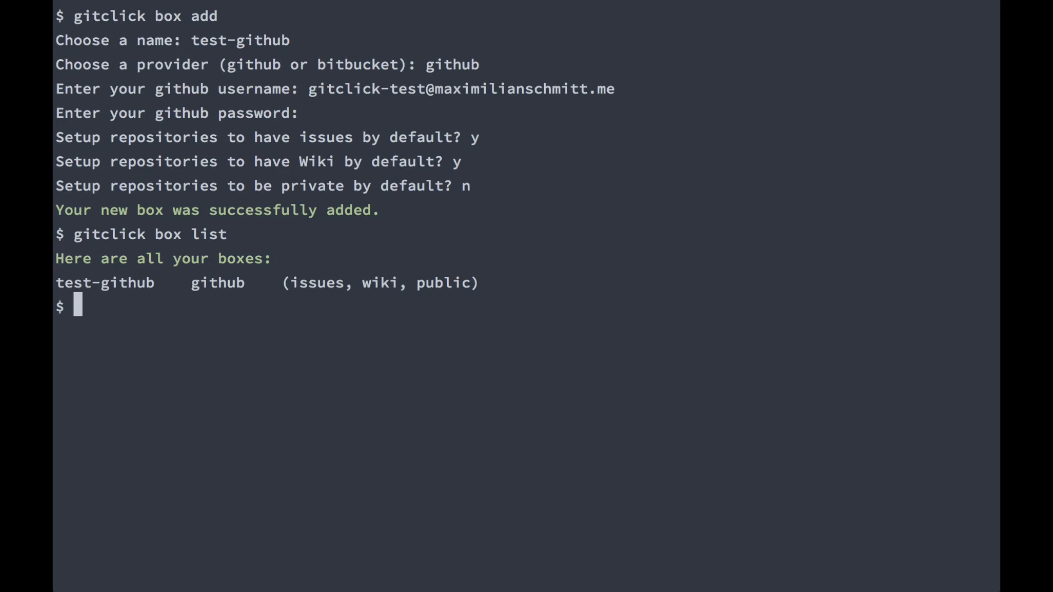
type("pwd")
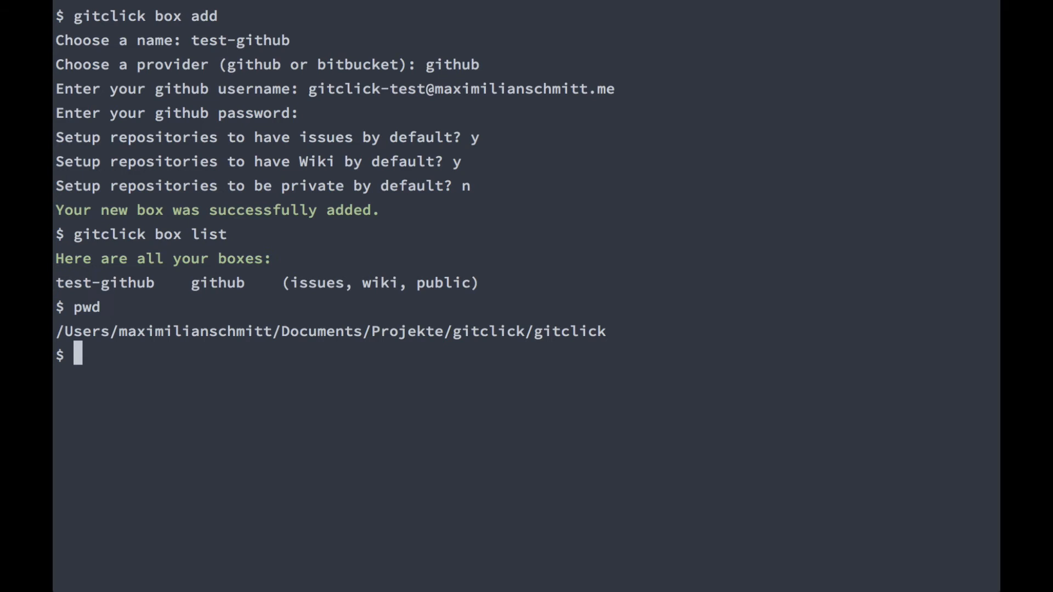
- Create the gitclick GitHub repository through test-github and select its clone URL
type("gitclick")
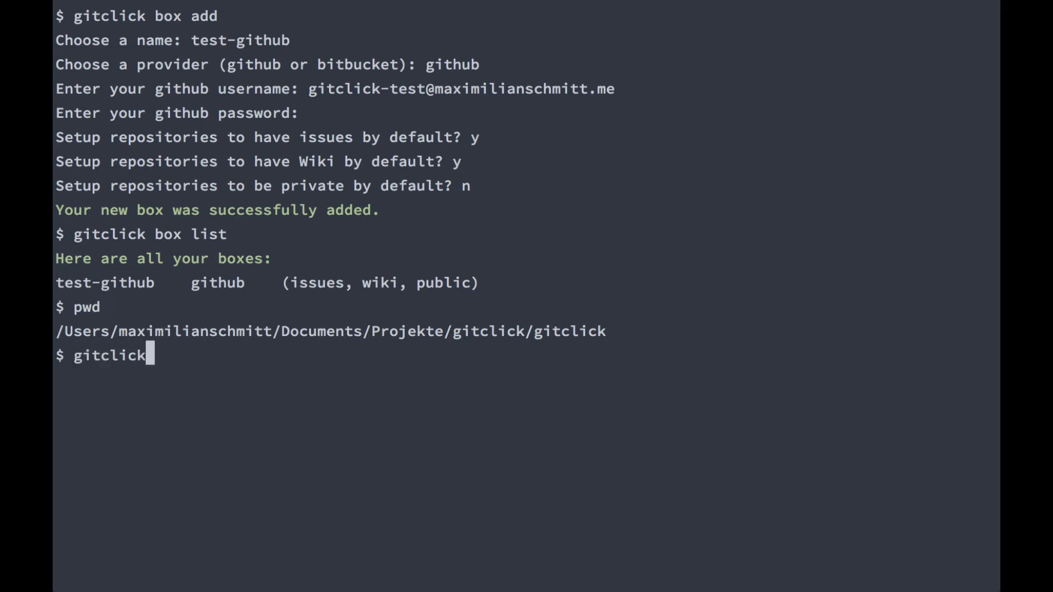
type("remote")
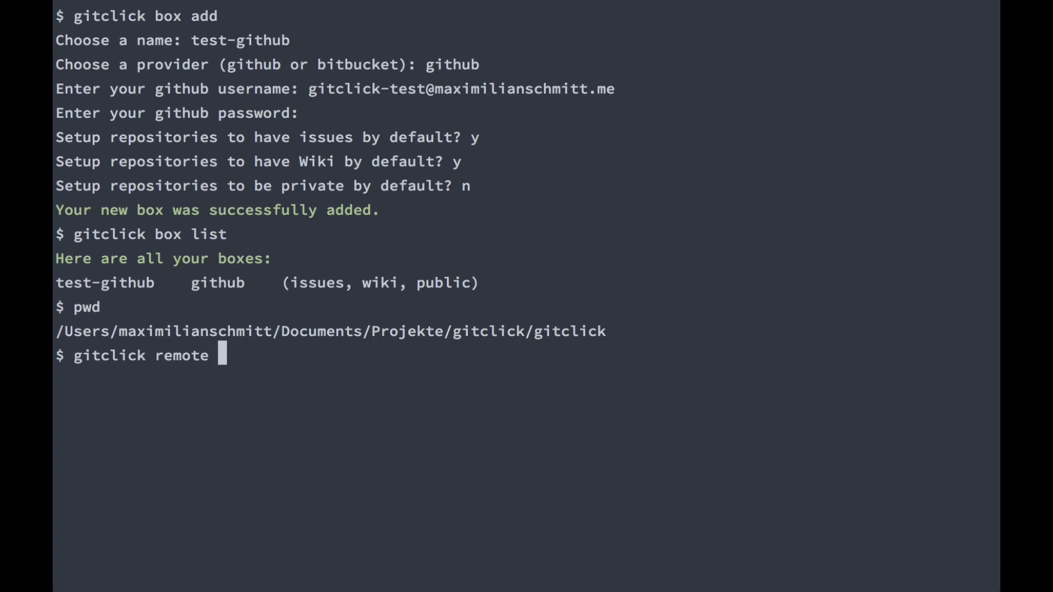
type("test-github")
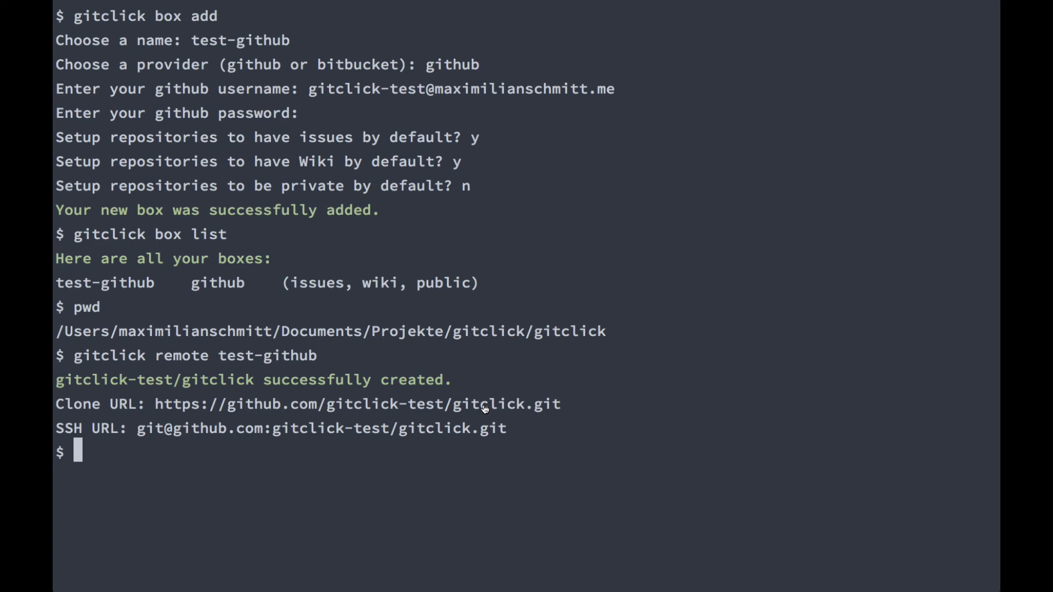
triple_click(416, 404)
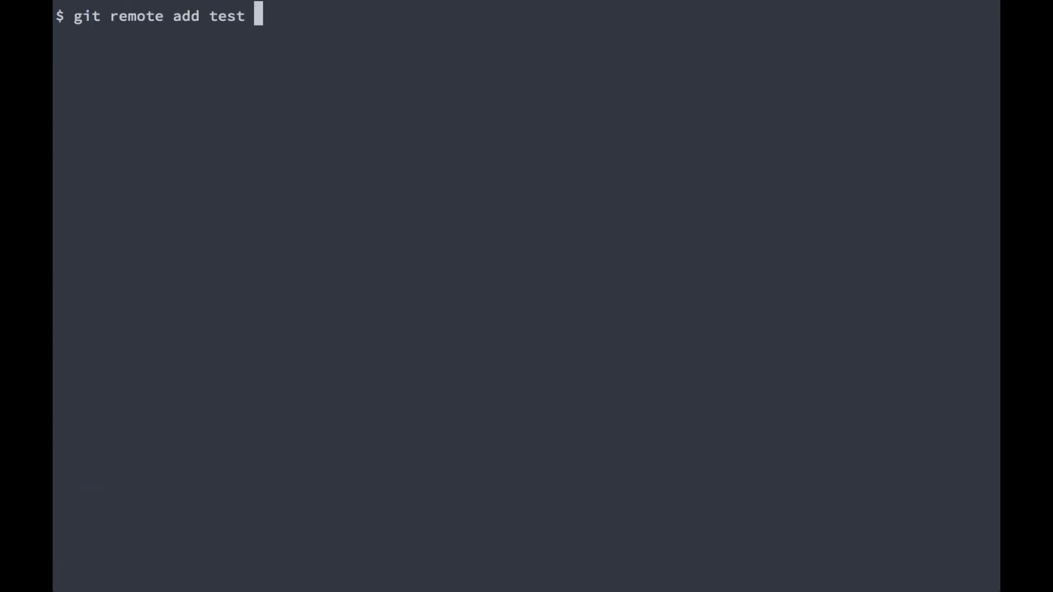
- Push the master branch to the test remote with git push test master
type("git p")
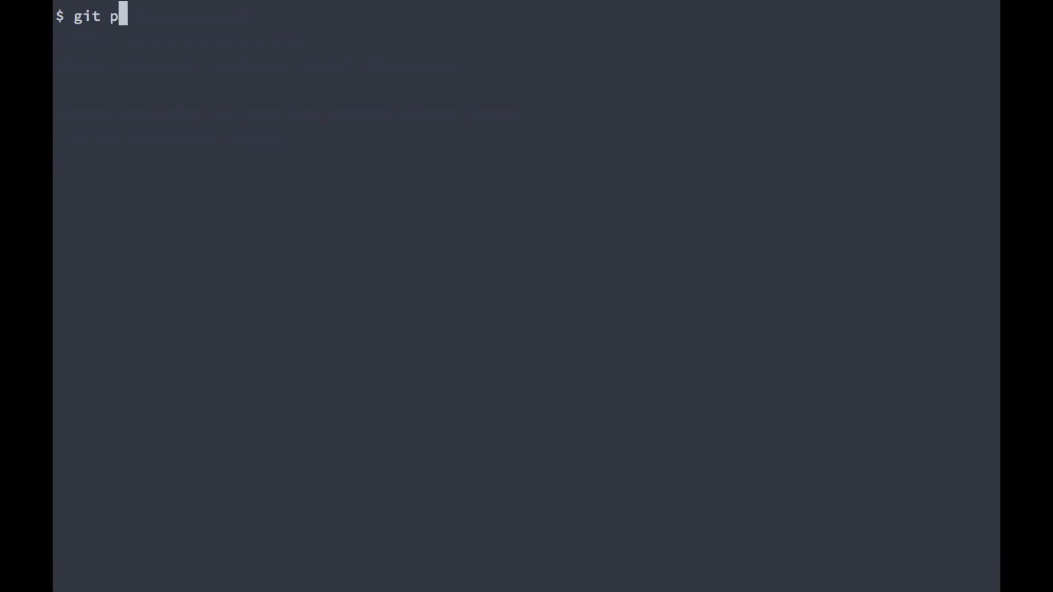
type("ush test master")
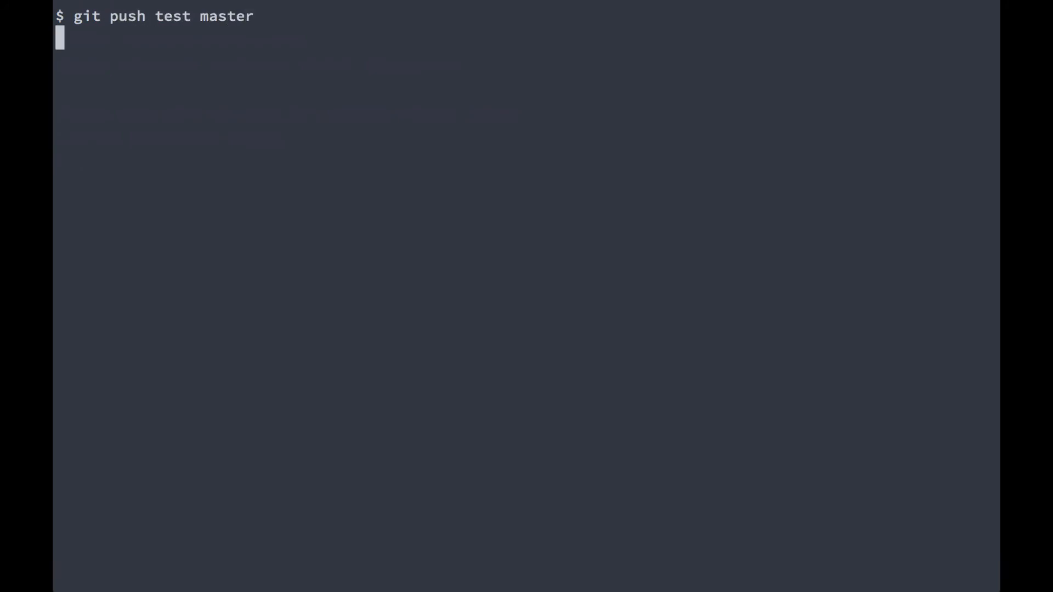